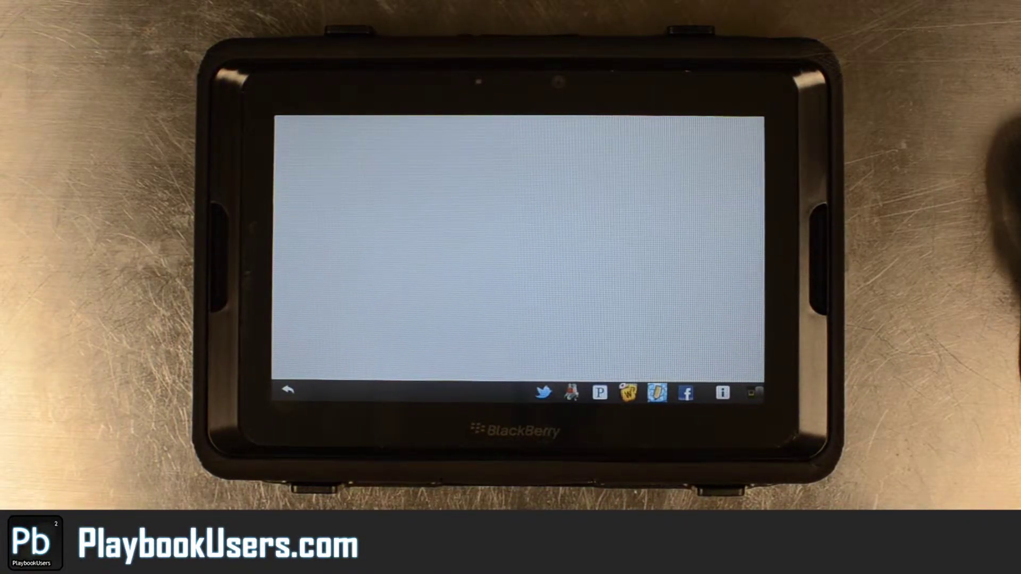
Step: View Connect, return Home, then reach Settings listing the PlaybookUsers account, sound effects and font size
{"action": "left_click", "coordinate": [544, 393]}
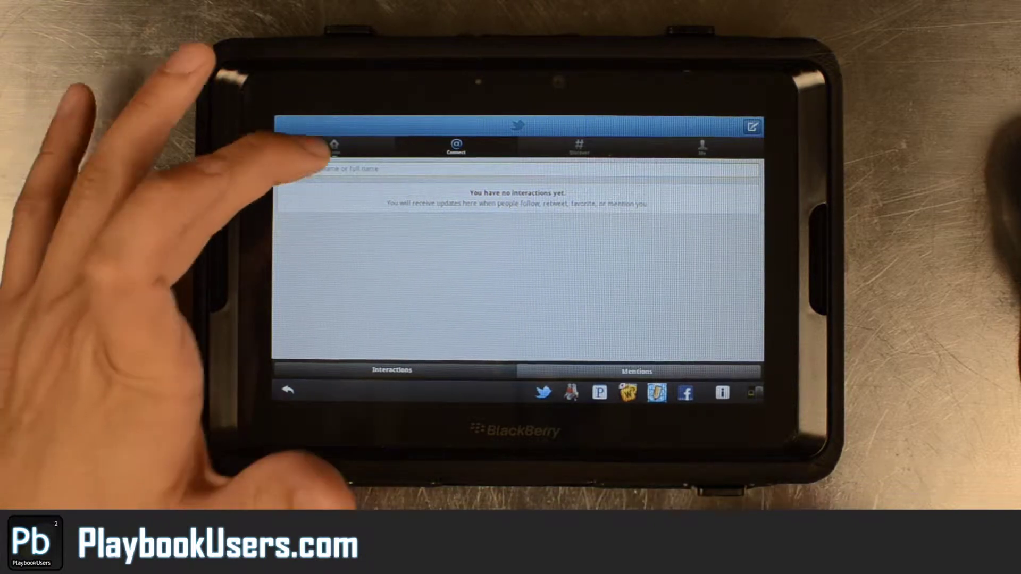
{"action": "left_click", "coordinate": [334, 145]}
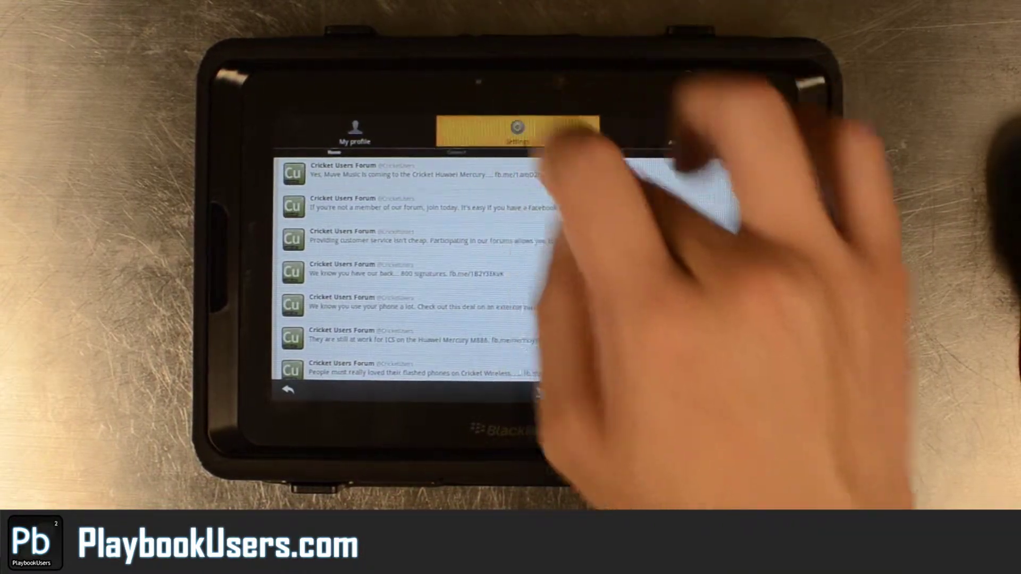
{"action": "left_click", "coordinate": [519, 127]}
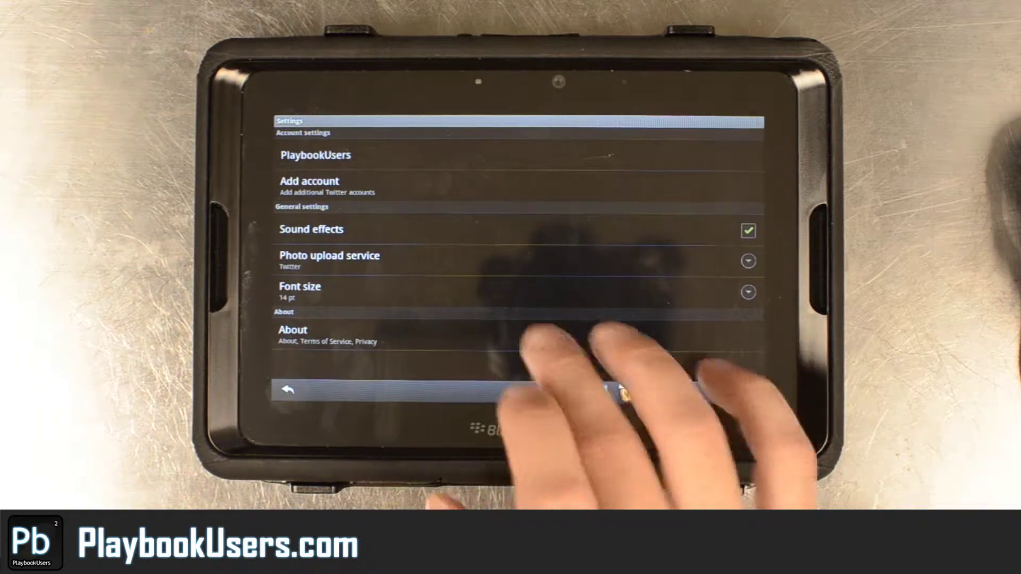